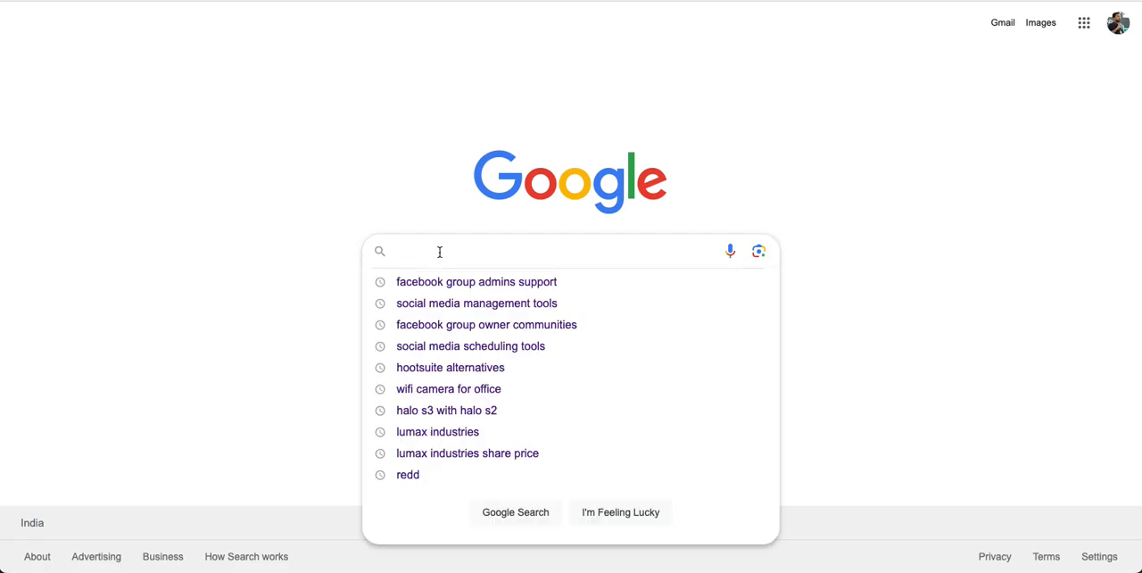
Search Google for 'twitter card validator' from the 'twitter c' suggestion
{"action": "type", "text": "twitter c"}
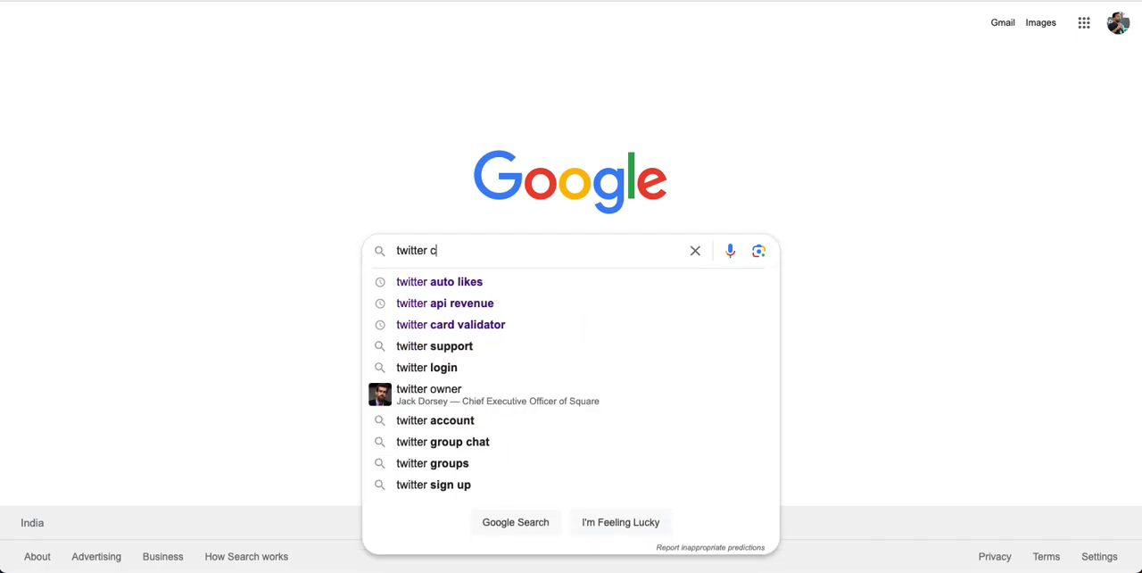
{"action": "left_click", "coordinate": [450, 324]}
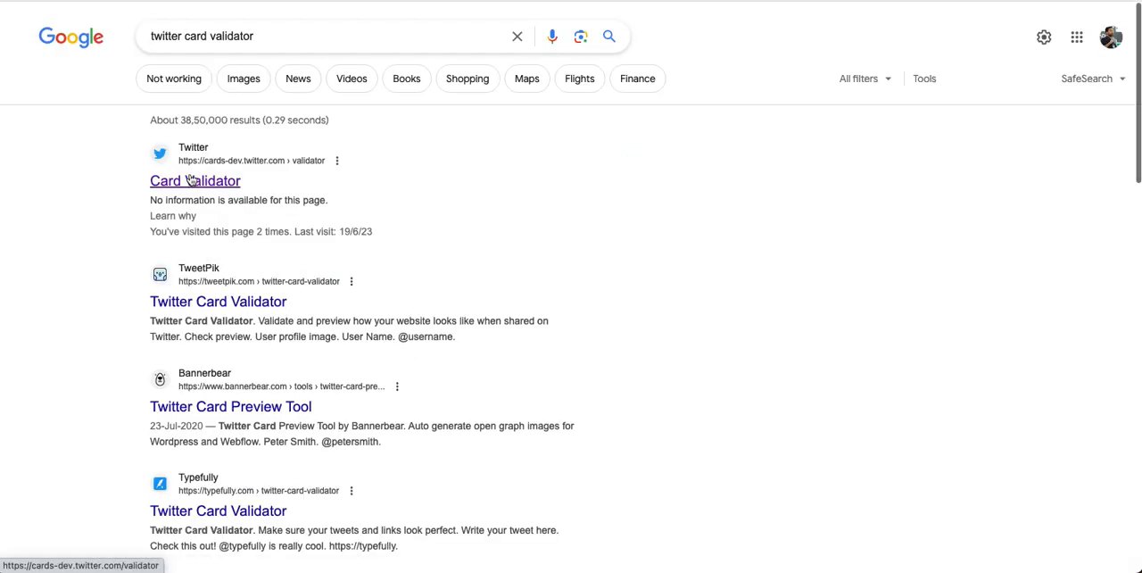
{"action": "left_click", "coordinate": [195, 180]}
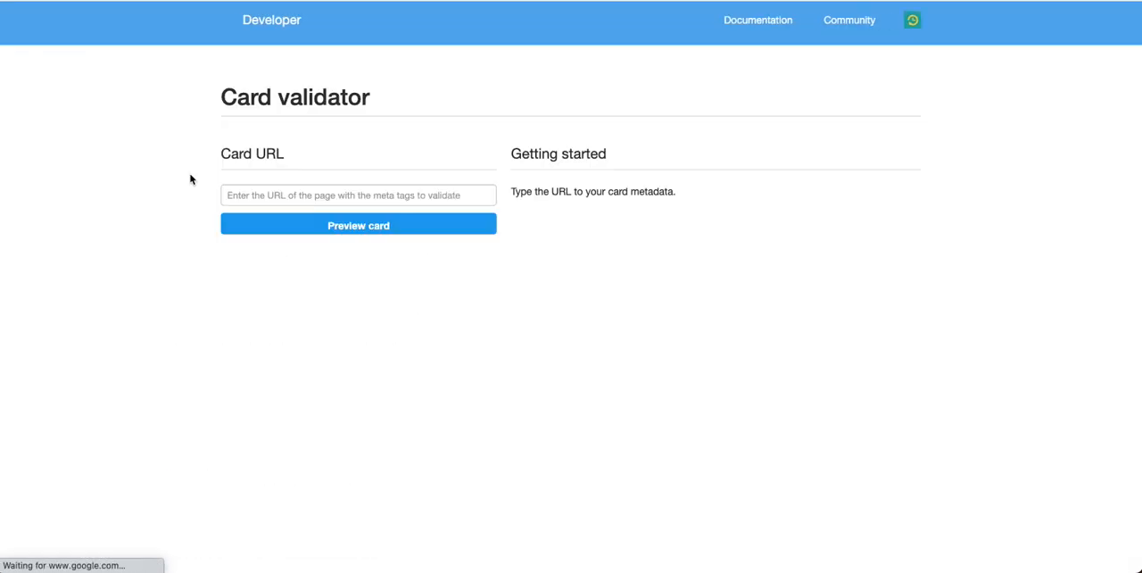
{"action": "type", "text": "http"}
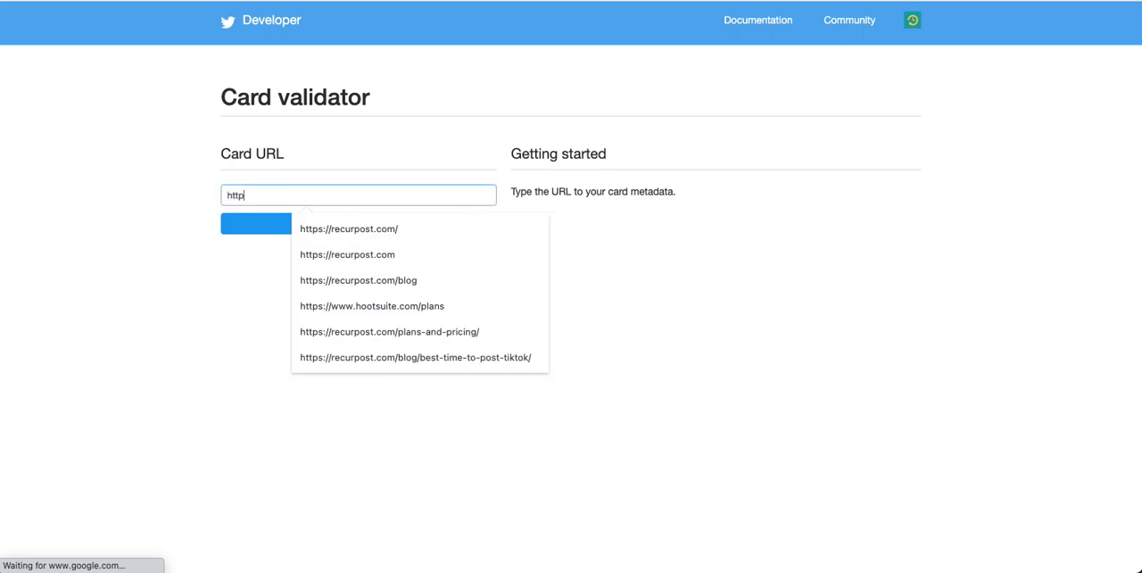
{"action": "left_click", "coordinate": [348, 228]}
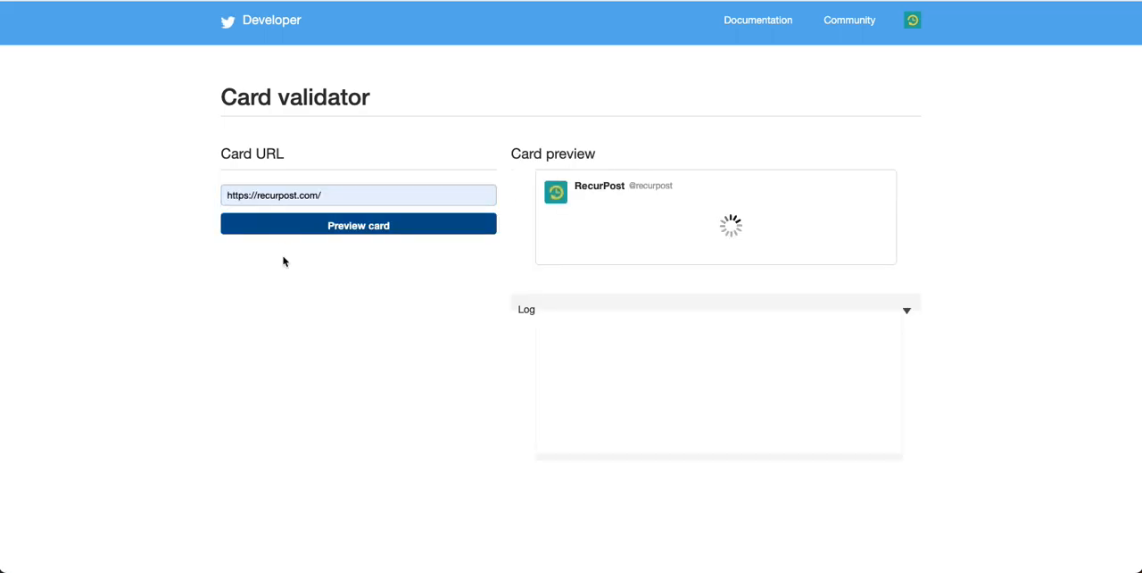
{"action": "left_click", "coordinate": [358, 223]}
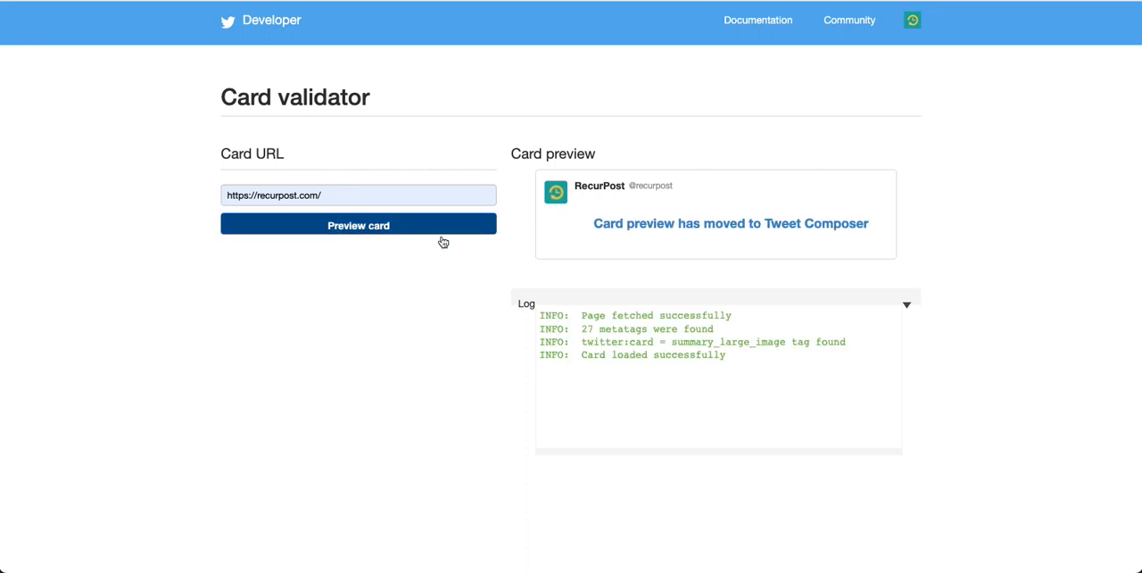
{"action": "mouse_move", "coordinate": [627, 287]}
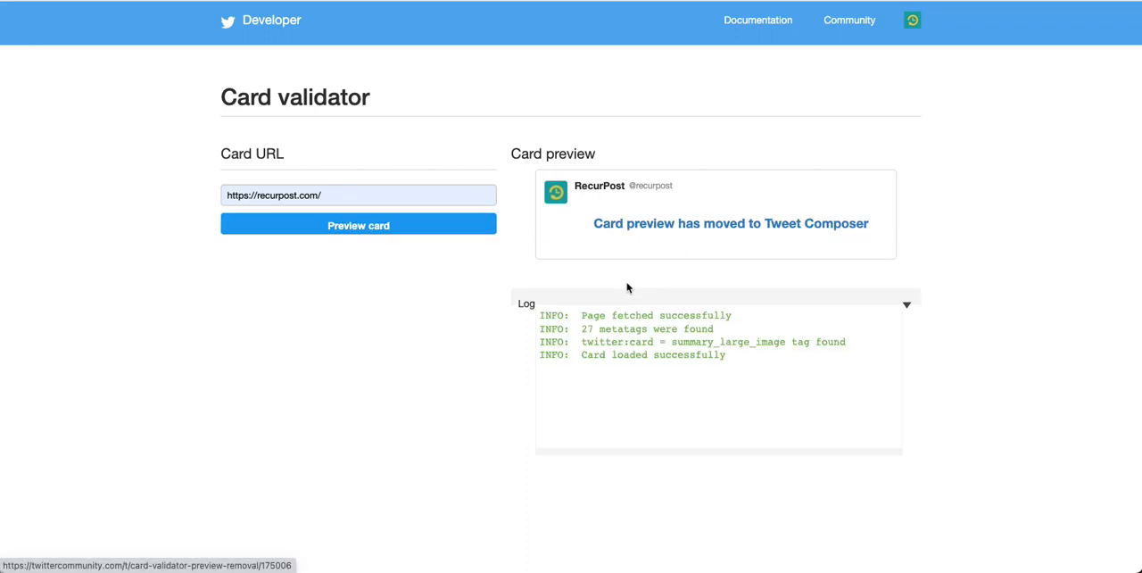
{"action": "mouse_move", "coordinate": [785, 241]}
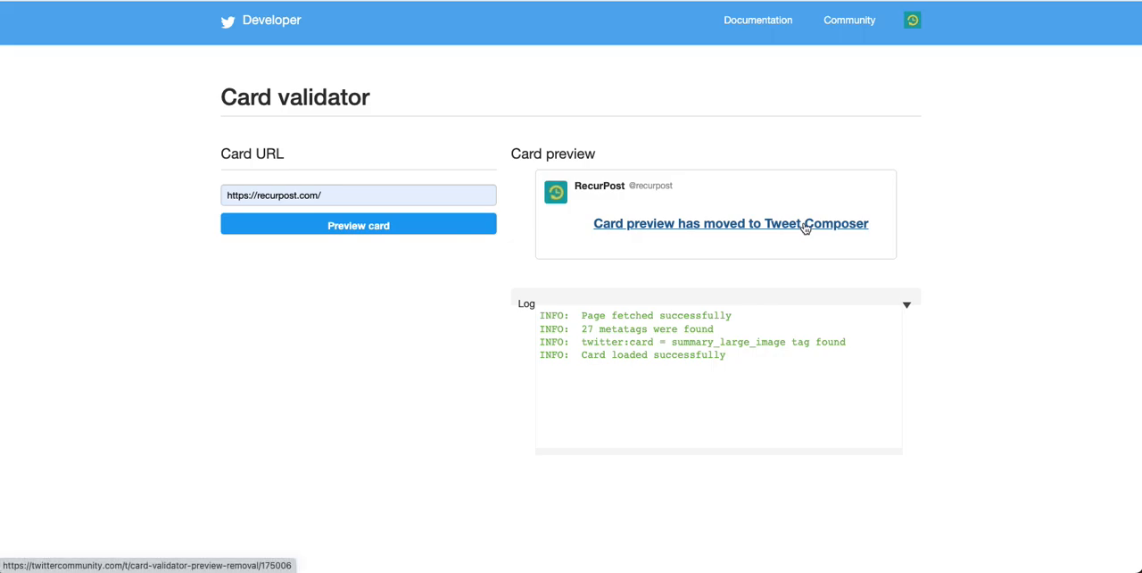
{"action": "mouse_move", "coordinate": [565, 172]}
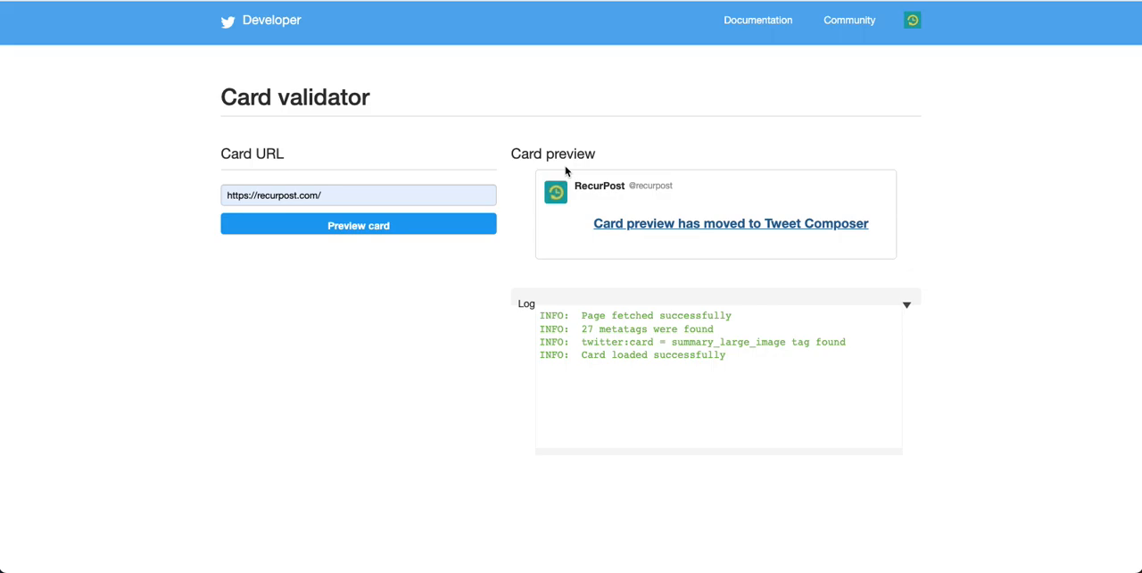
{"action": "mouse_move", "coordinate": [565, 175]}
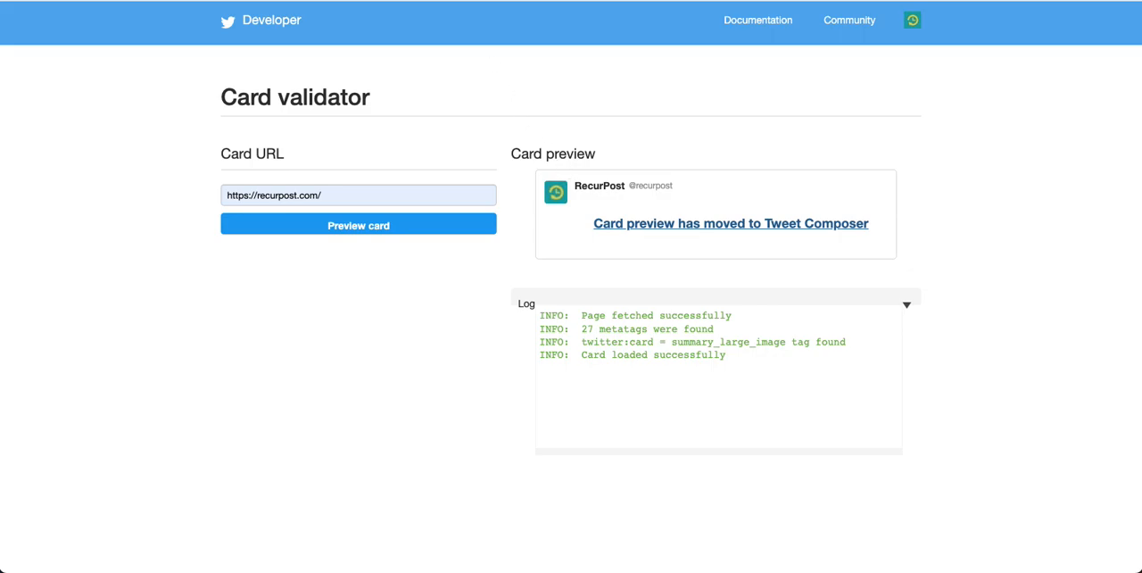
{"action": "left_click", "coordinate": [730, 223]}
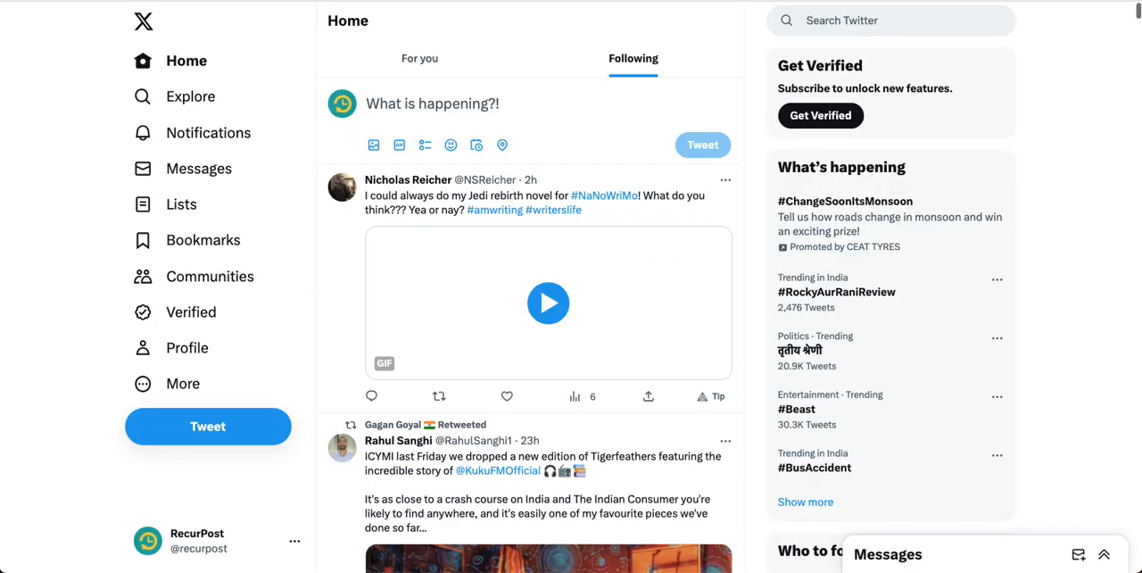
{"action": "left_click", "coordinate": [432, 104]}
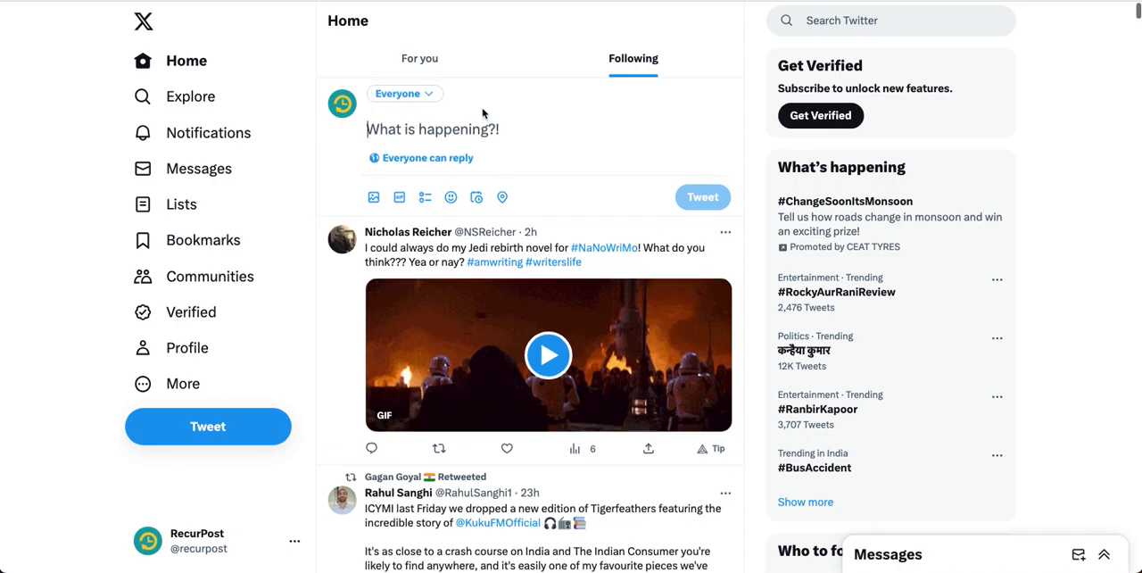
{"action": "type", "text": "https:"}
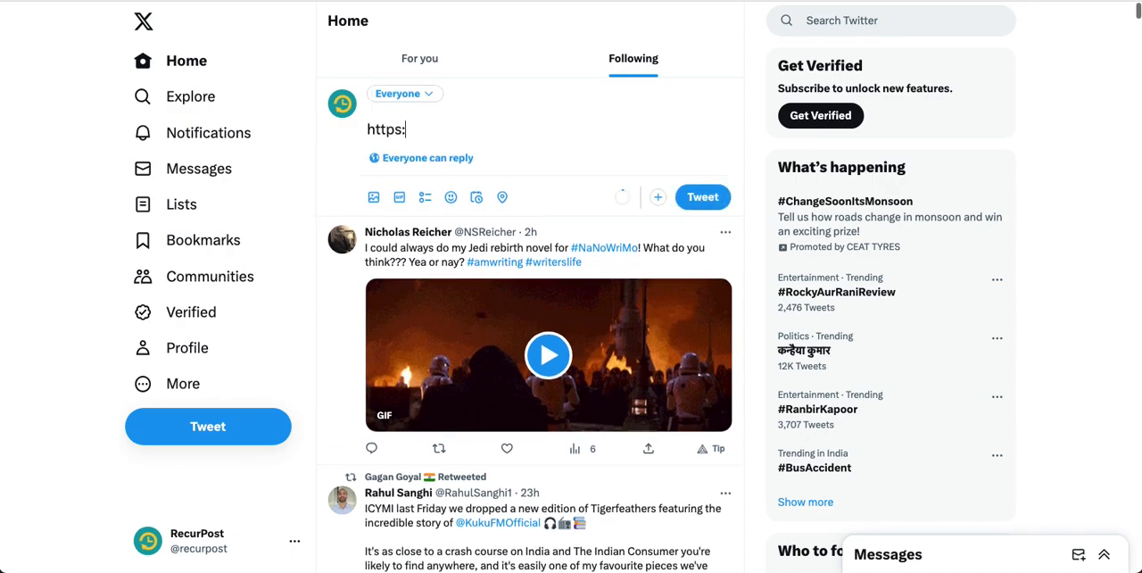
{"action": "type", "text": "//recurpost.com"}
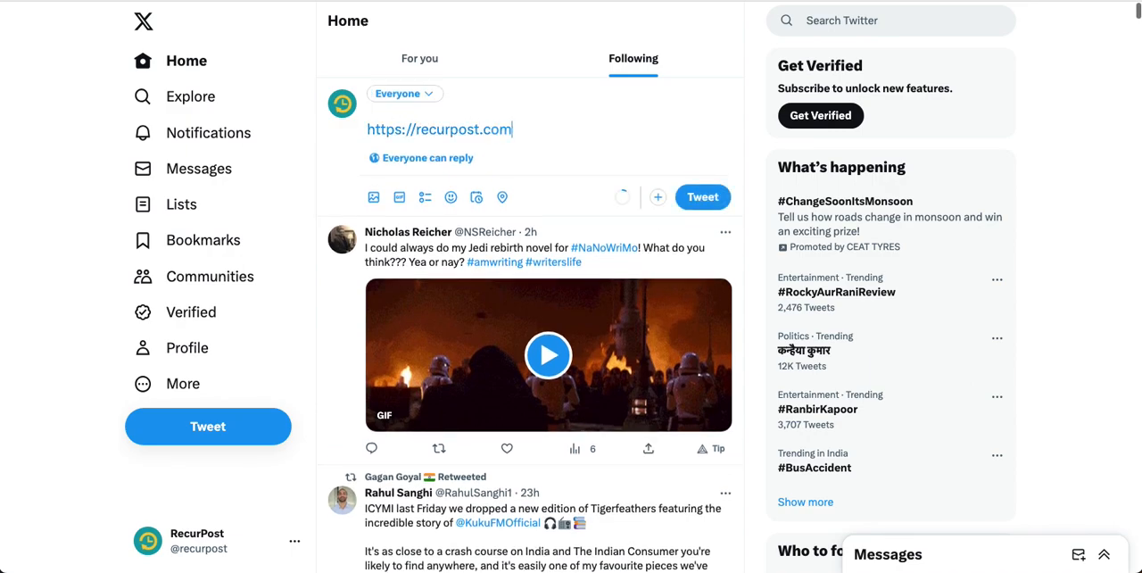
{"action": "type", "text": "/"}
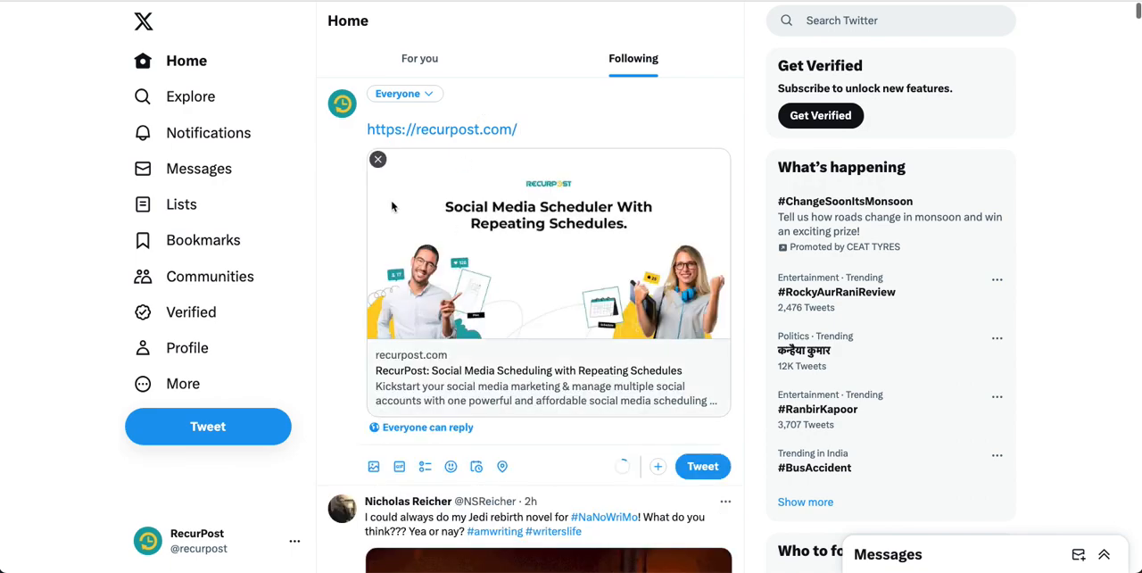
{"action": "mouse_move", "coordinate": [350, 270]}
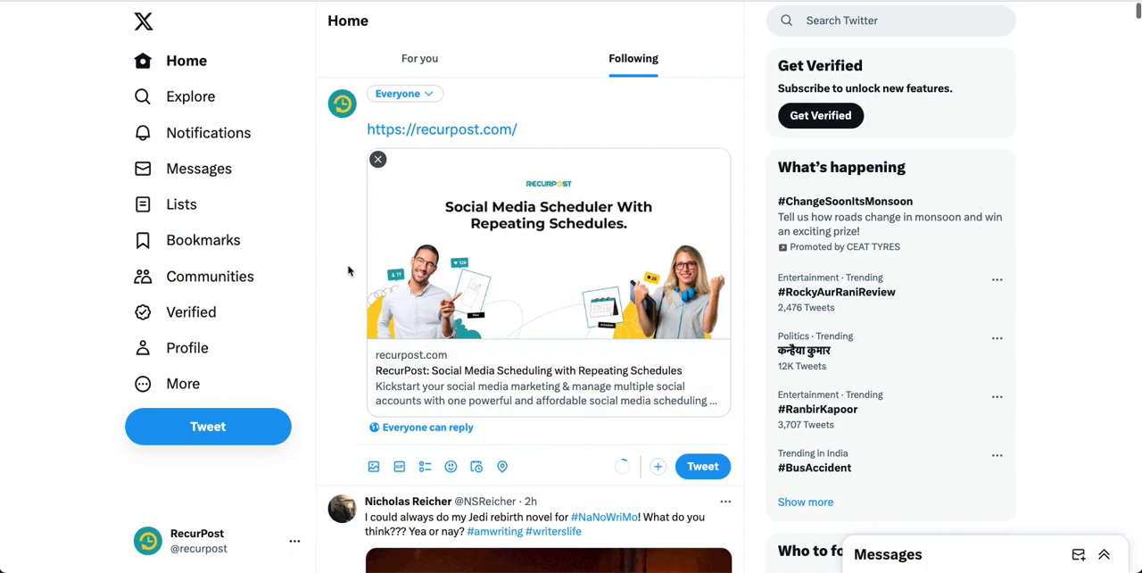
{"action": "mouse_move", "coordinate": [346, 268]}
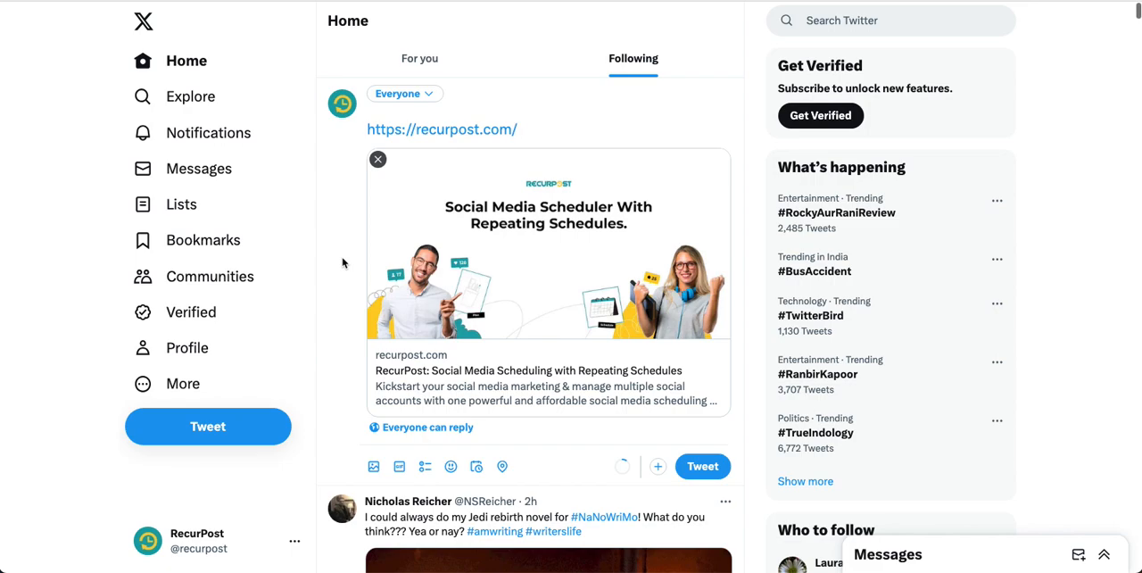
{"action": "mouse_move", "coordinate": [531, 293]}
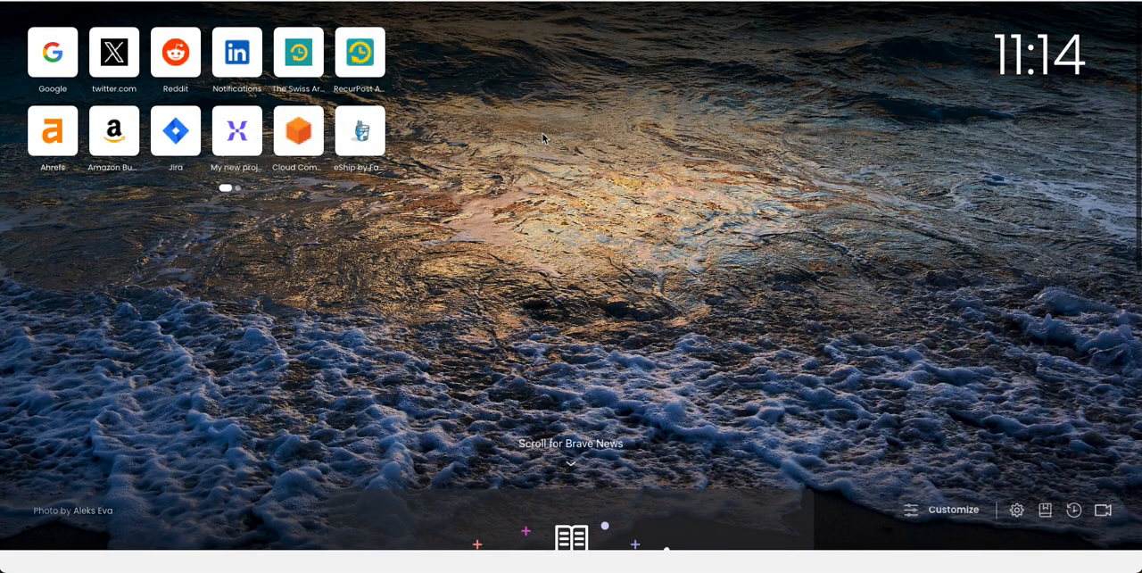
Open the RecurPost speed-dial tile and view the homepage's page source
{"action": "left_click", "coordinate": [359, 51]}
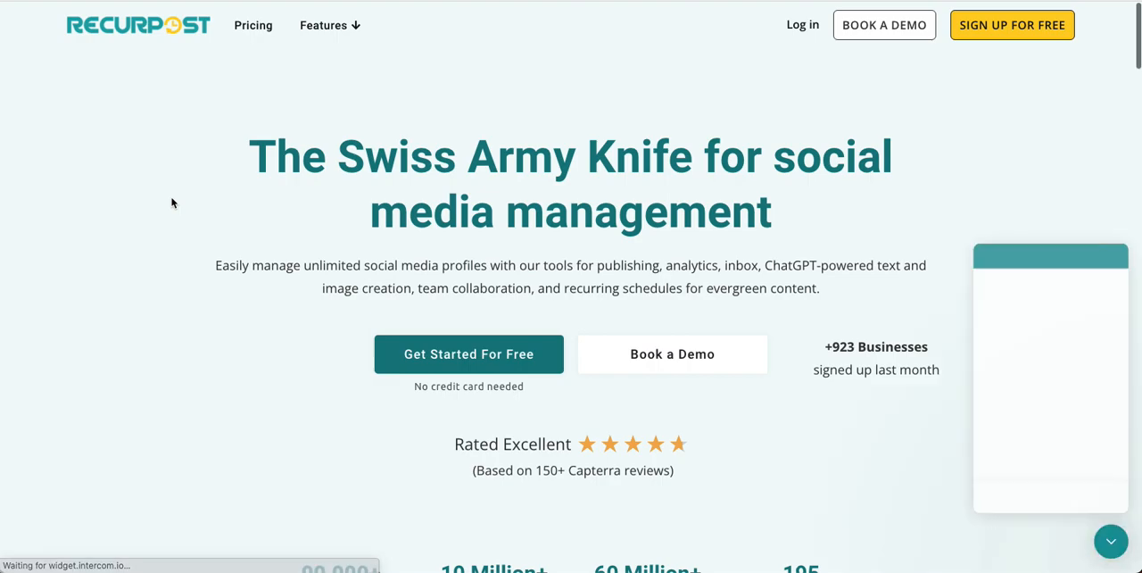
{"action": "right_click", "coordinate": [174, 203]}
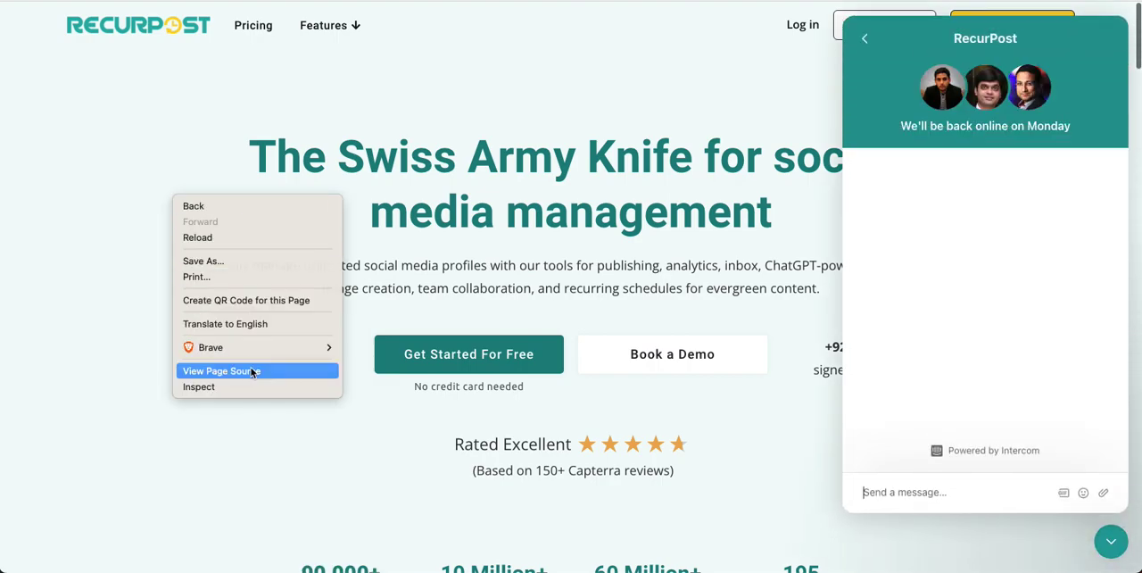
{"action": "left_click", "coordinate": [220, 370]}
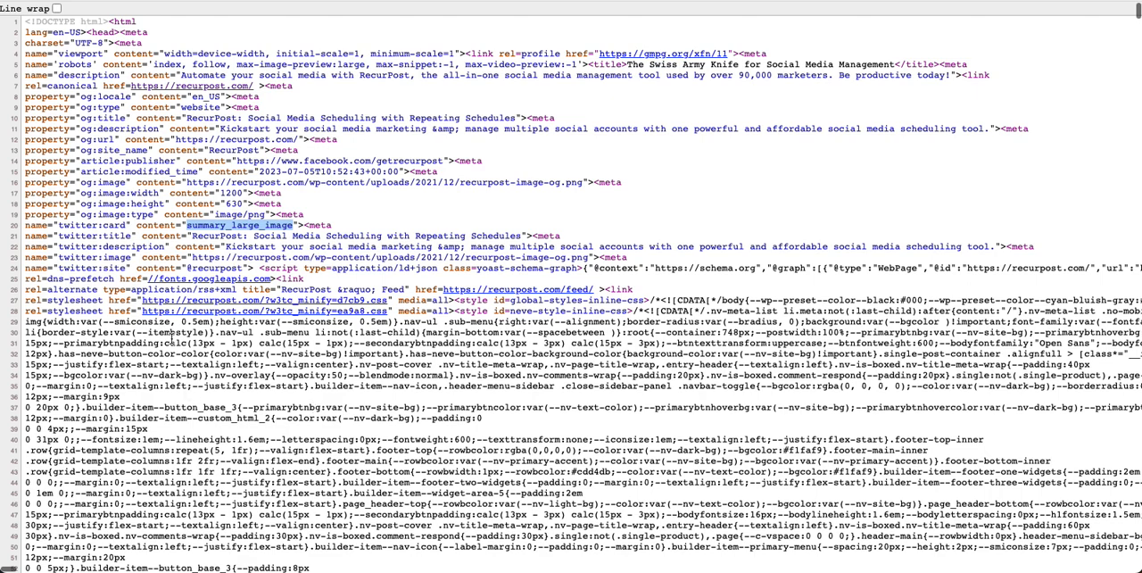
{"action": "left_click", "coordinate": [290, 235]}
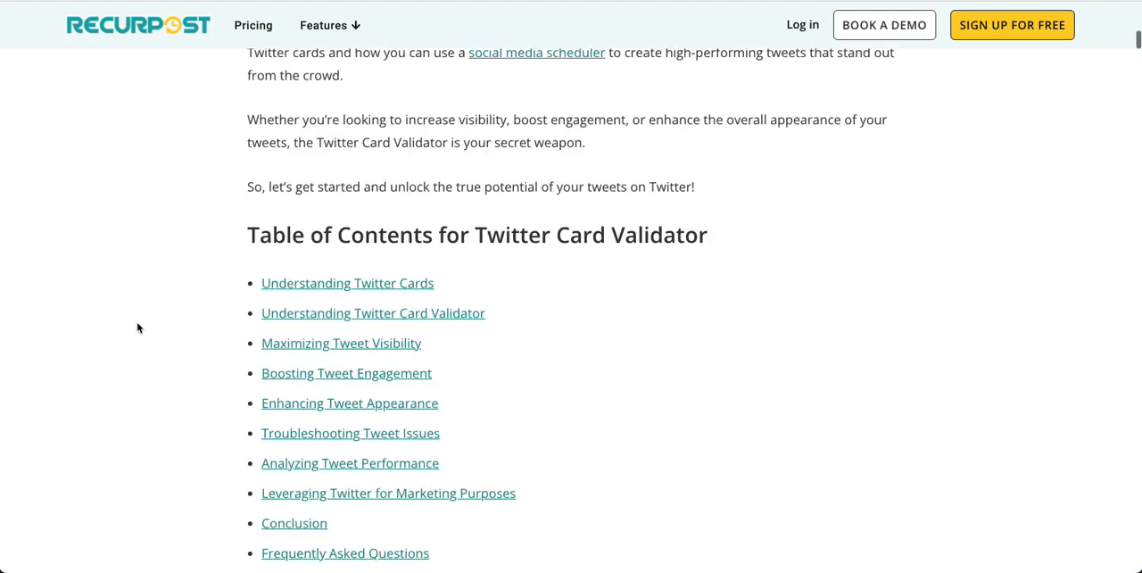
{"action": "scroll", "scroll_direction": "down", "scroll_amount": 3}
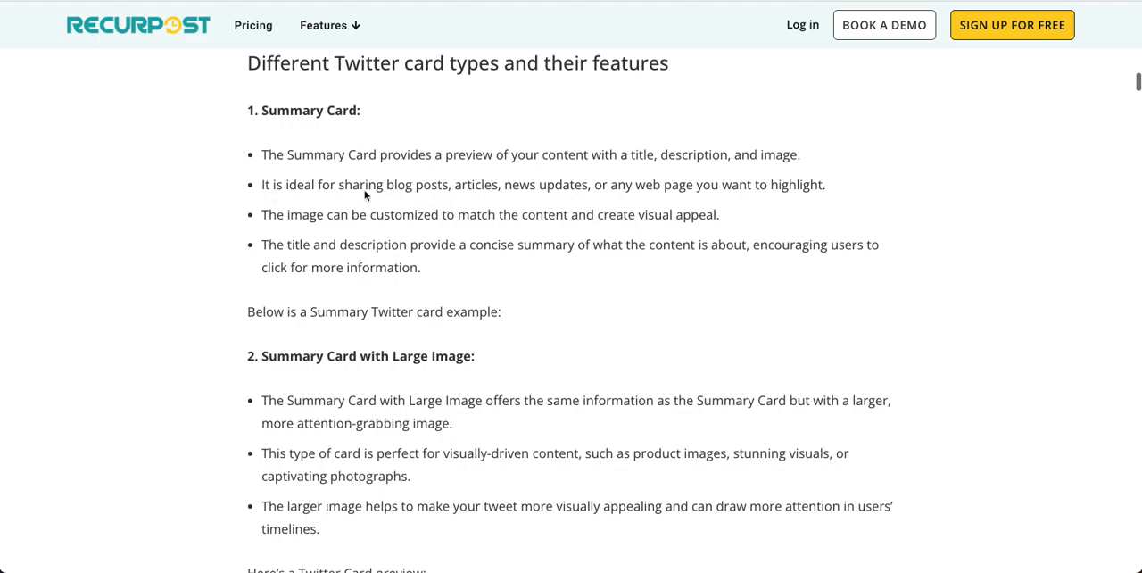
{"action": "scroll", "scroll_direction": "down", "scroll_amount": 3}
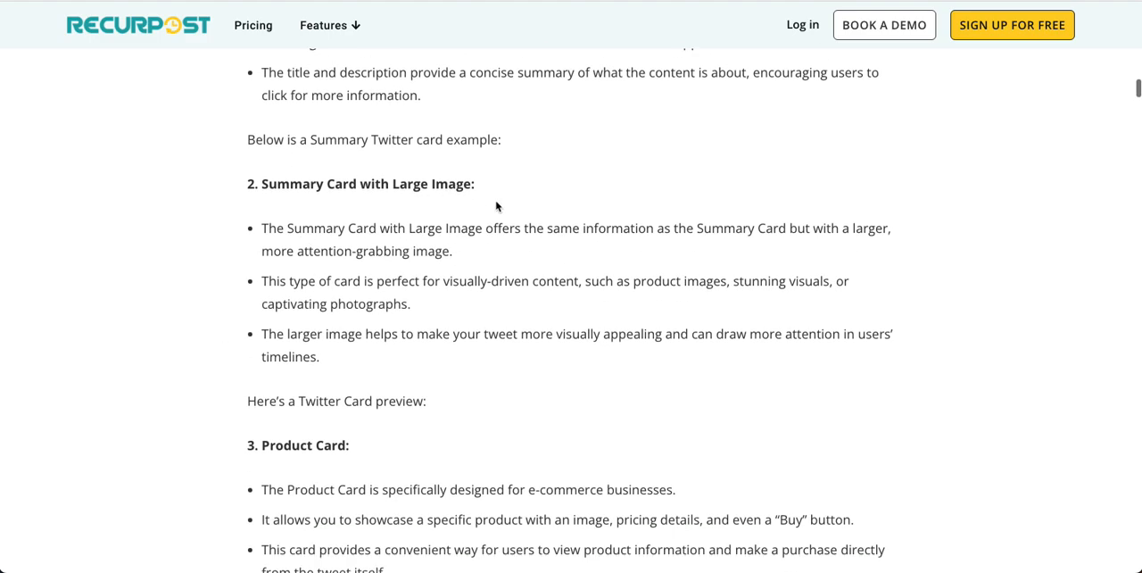
{"action": "scroll", "scroll_direction": "down", "scroll_amount": 3}
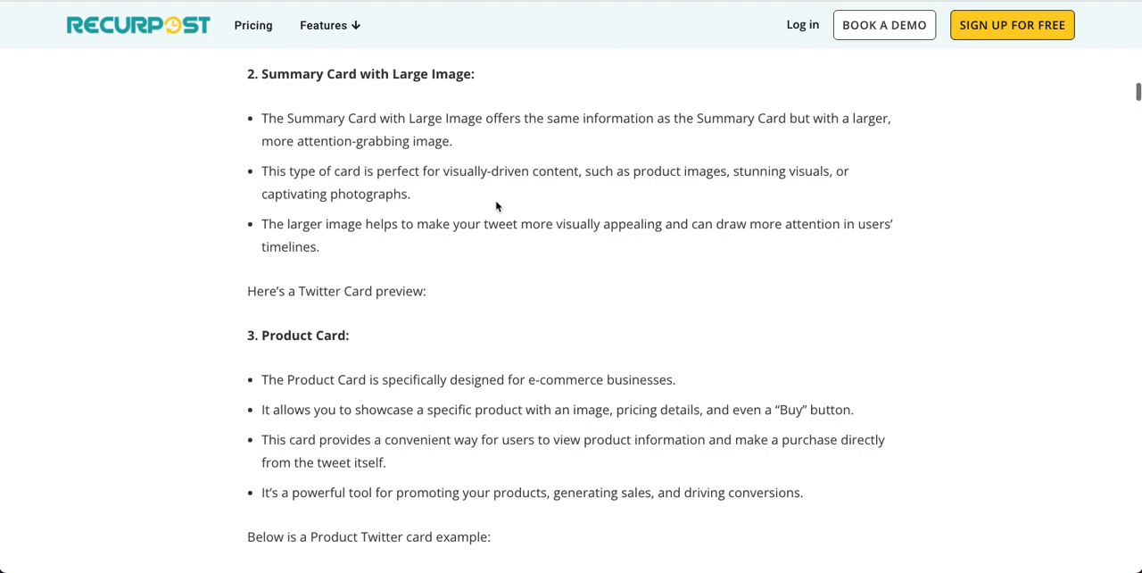
{"action": "scroll", "scroll_direction": "down", "scroll_amount": 3}
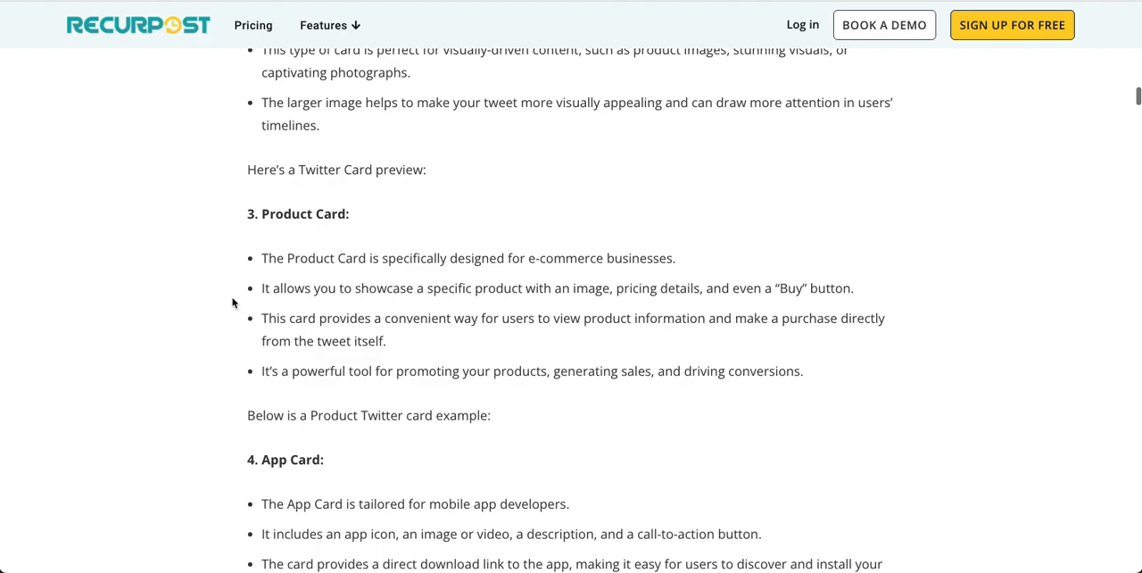
{"action": "scroll", "scroll_direction": "down", "scroll_amount": 3}
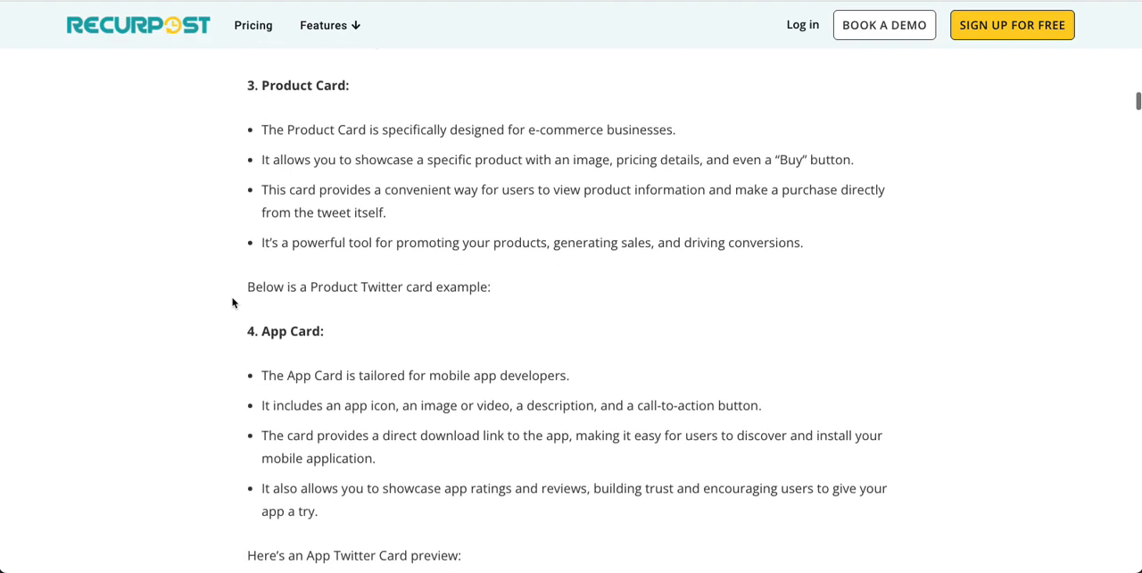
{"action": "scroll", "scroll_direction": "down", "scroll_amount": 3}
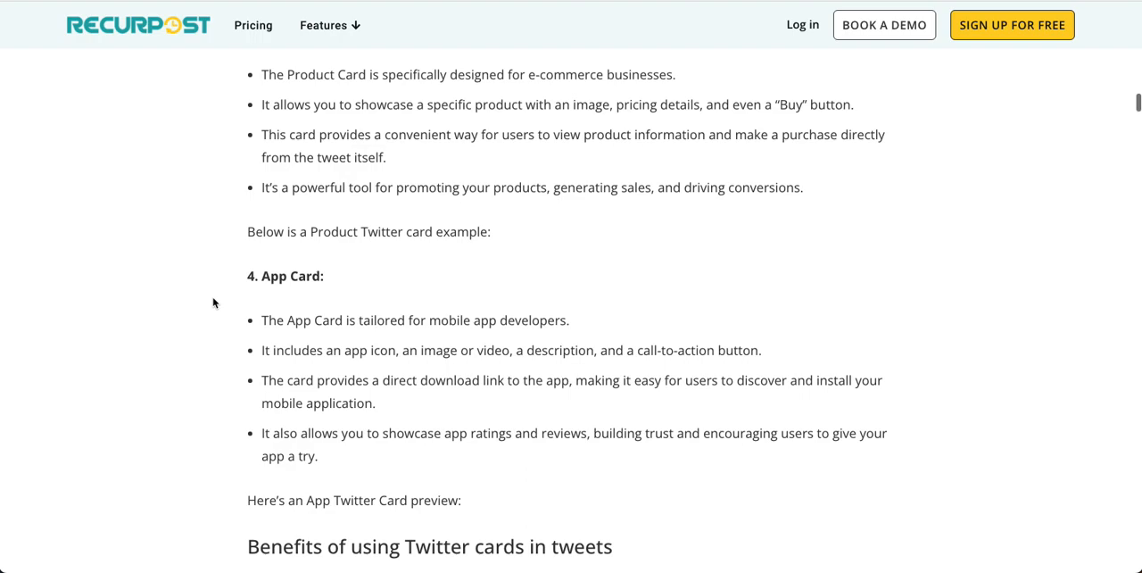
{"action": "scroll", "scroll_direction": "up", "scroll_amount": 3}
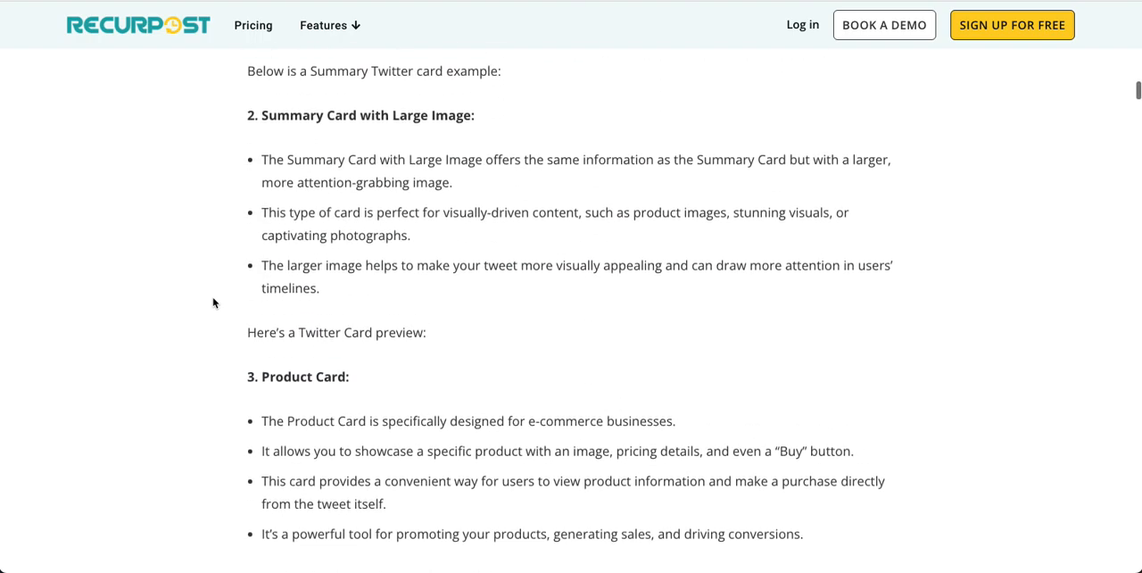
{"action": "scroll", "scroll_direction": "up", "scroll_amount": 3}
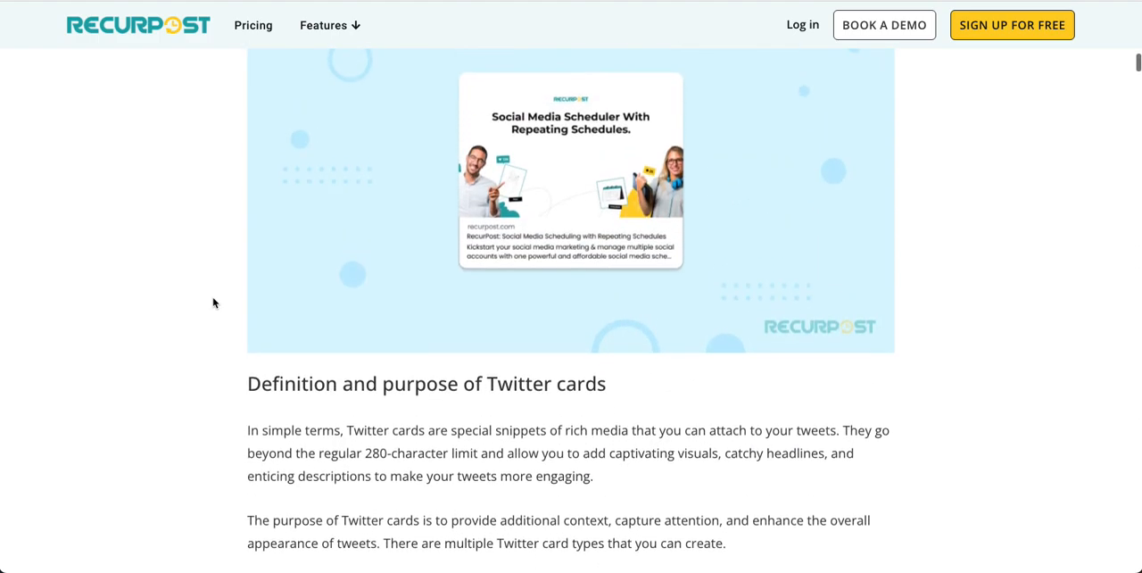
{"action": "scroll", "scroll_direction": "down", "scroll_amount": 3}
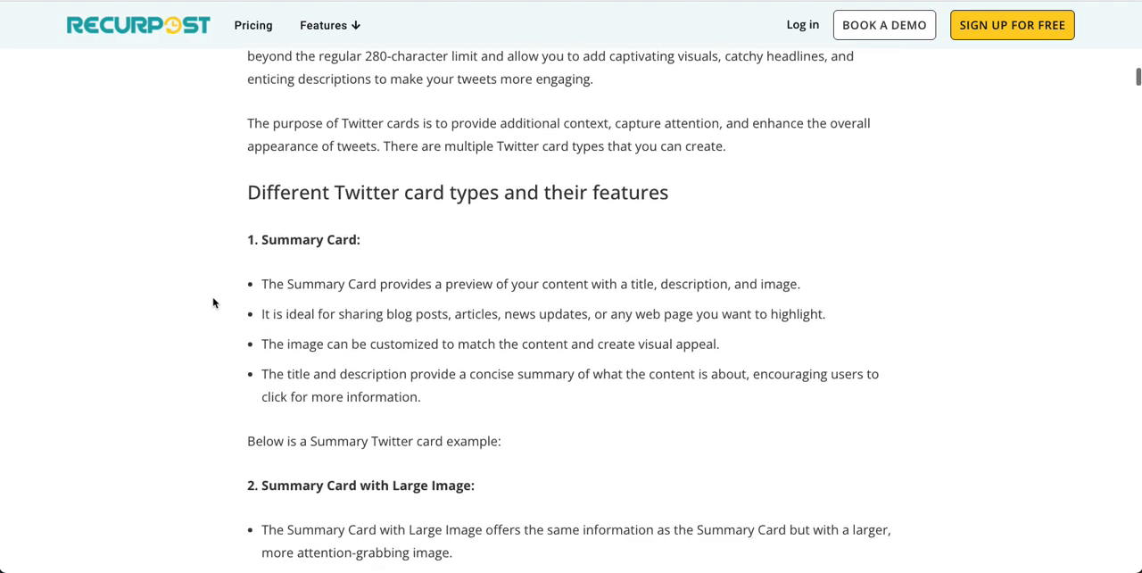
{"action": "scroll", "scroll_direction": "down", "scroll_amount": 3}
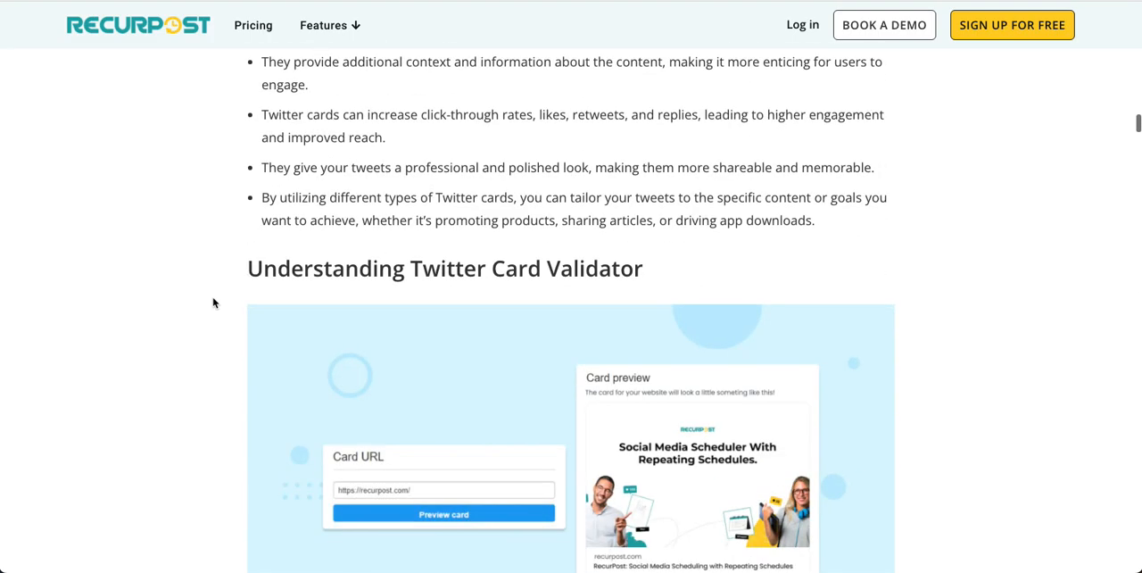
{"action": "scroll", "scroll_direction": "down", "scroll_amount": 3}
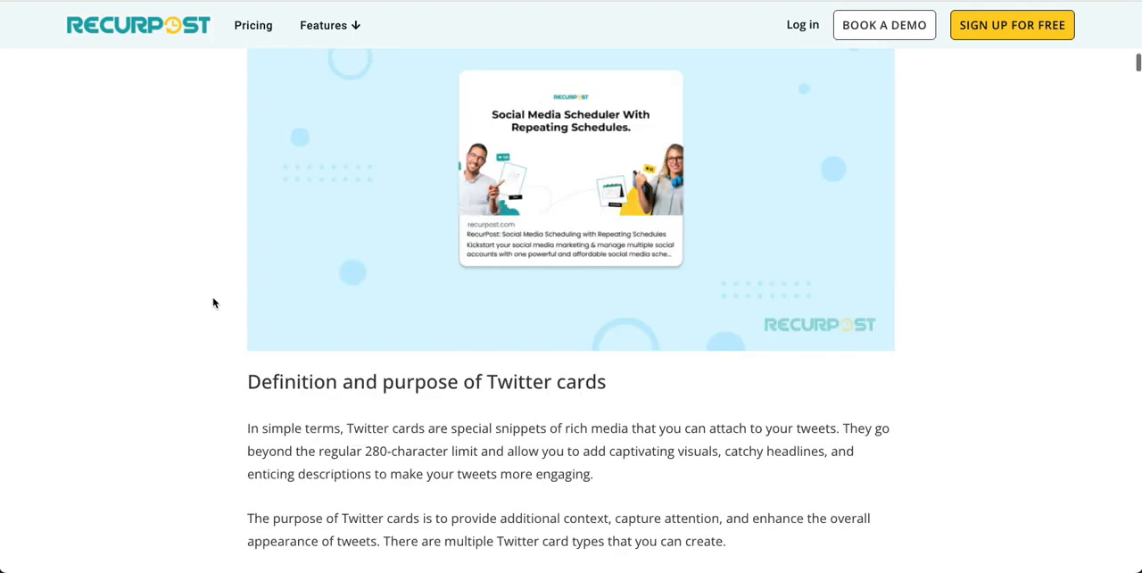
{"action": "scroll", "scroll_direction": "up", "scroll_amount": 3}
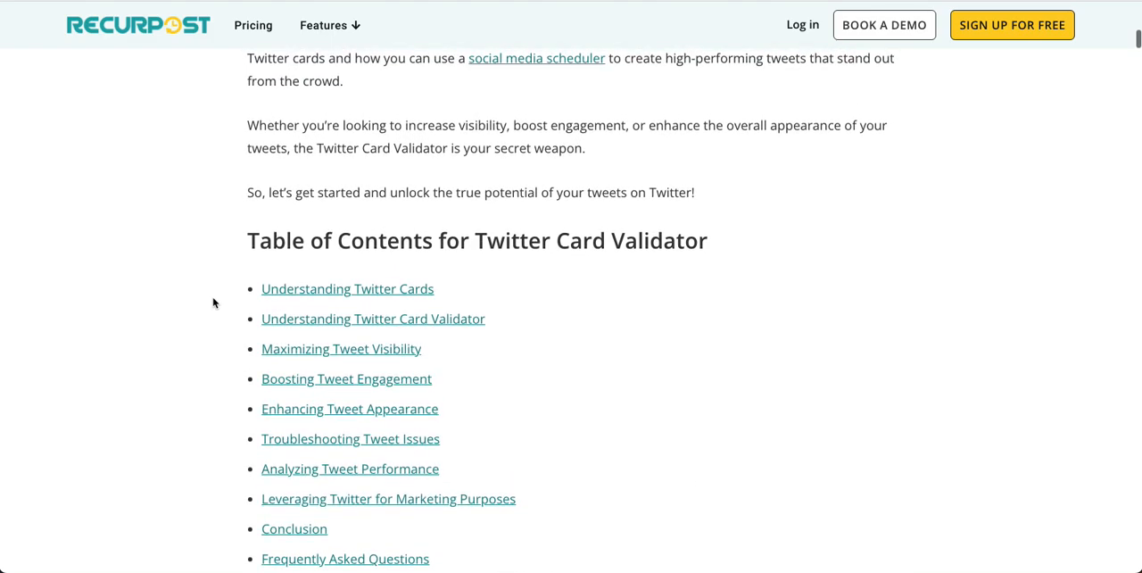
{"action": "scroll", "scroll_direction": "up", "scroll_amount": 3}
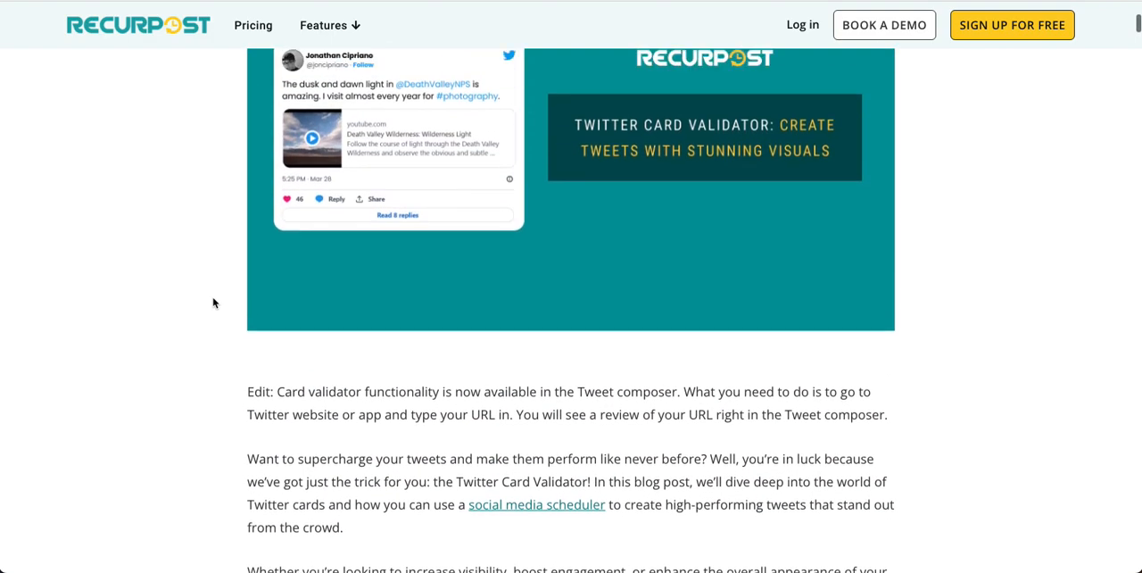